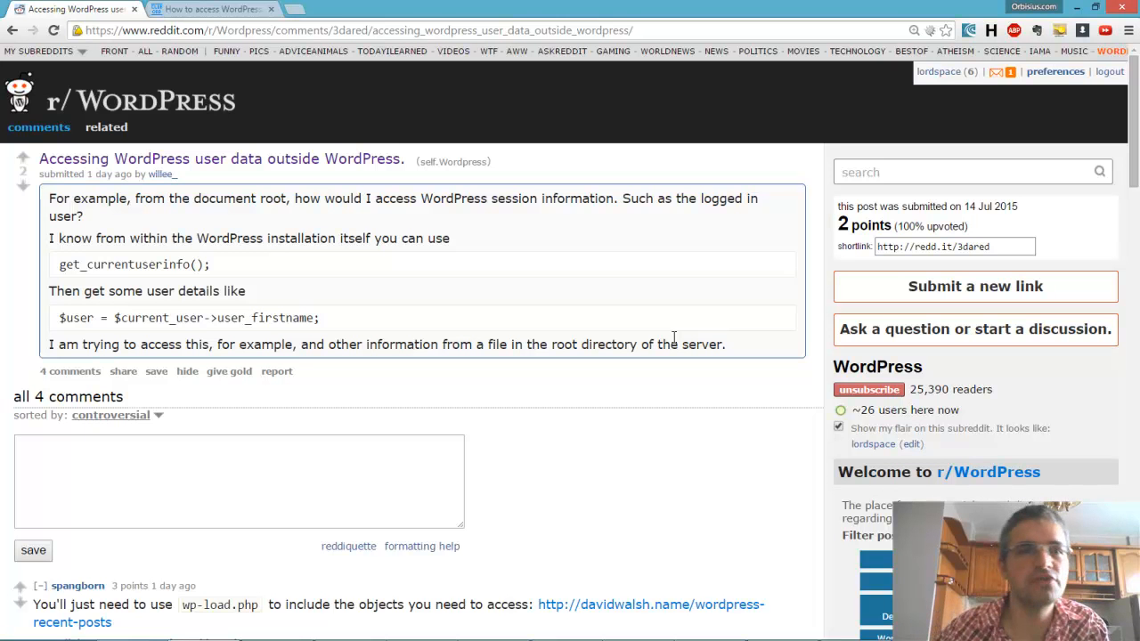
Switch to the 'How to access WordPress data outside of WordPress' post and scroll to its example plugin request URL
scroll(down, 3)
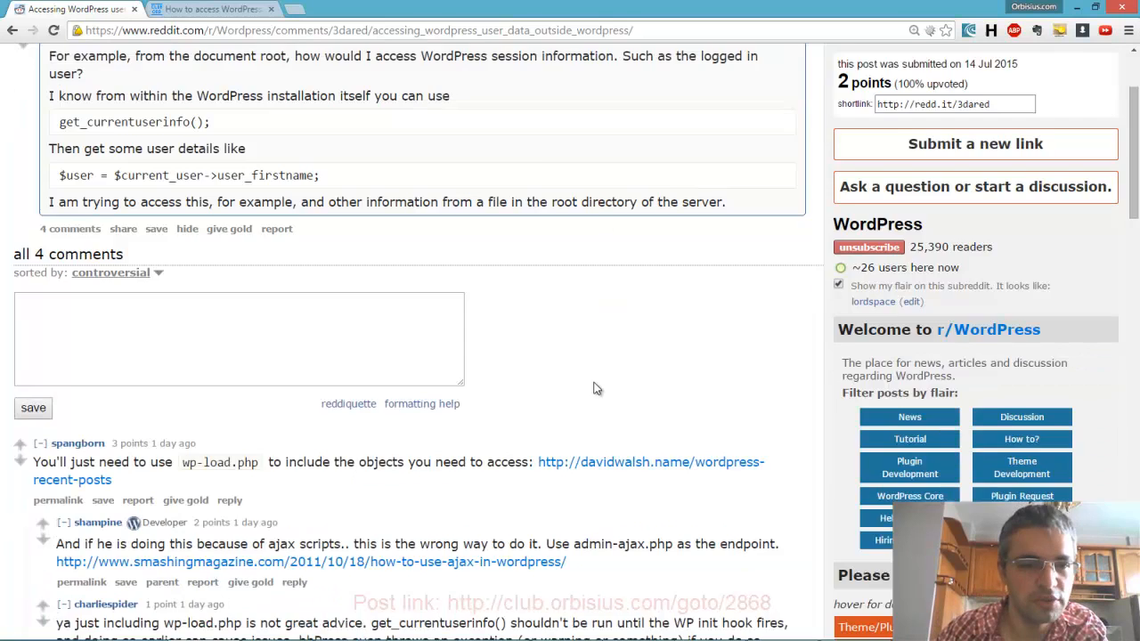
scroll(down, 3)
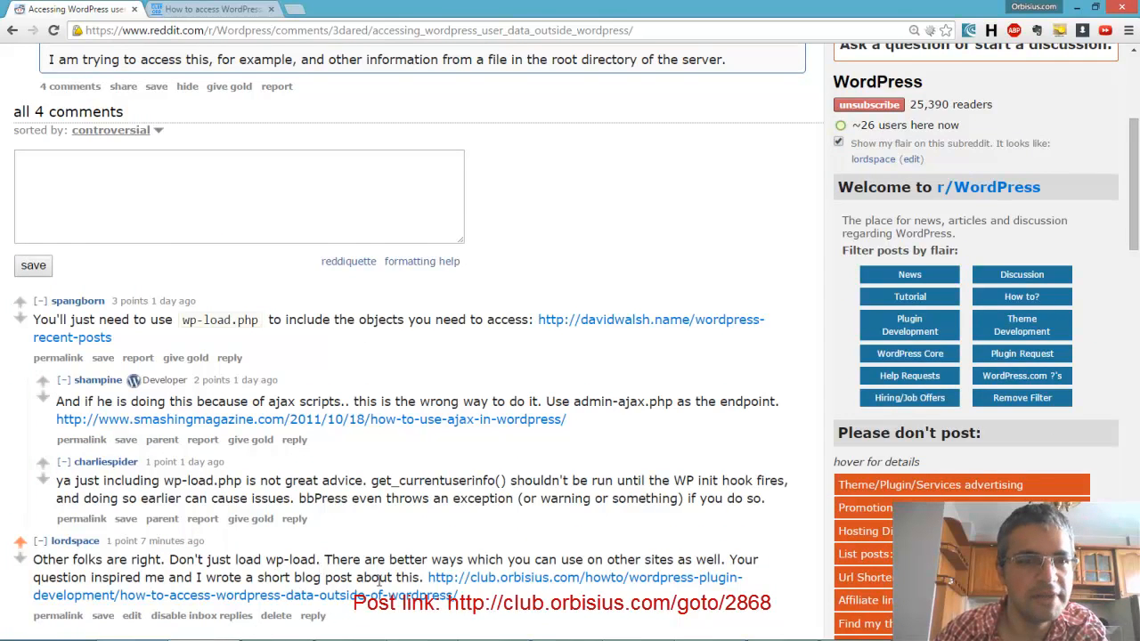
scroll(up, 3)
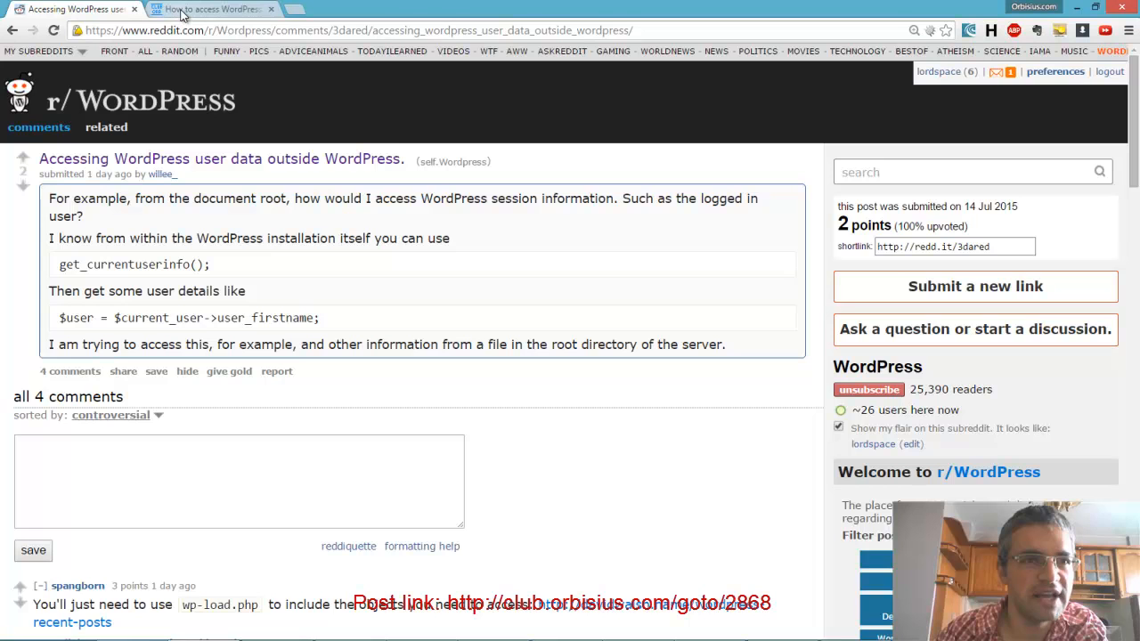
click(213, 9)
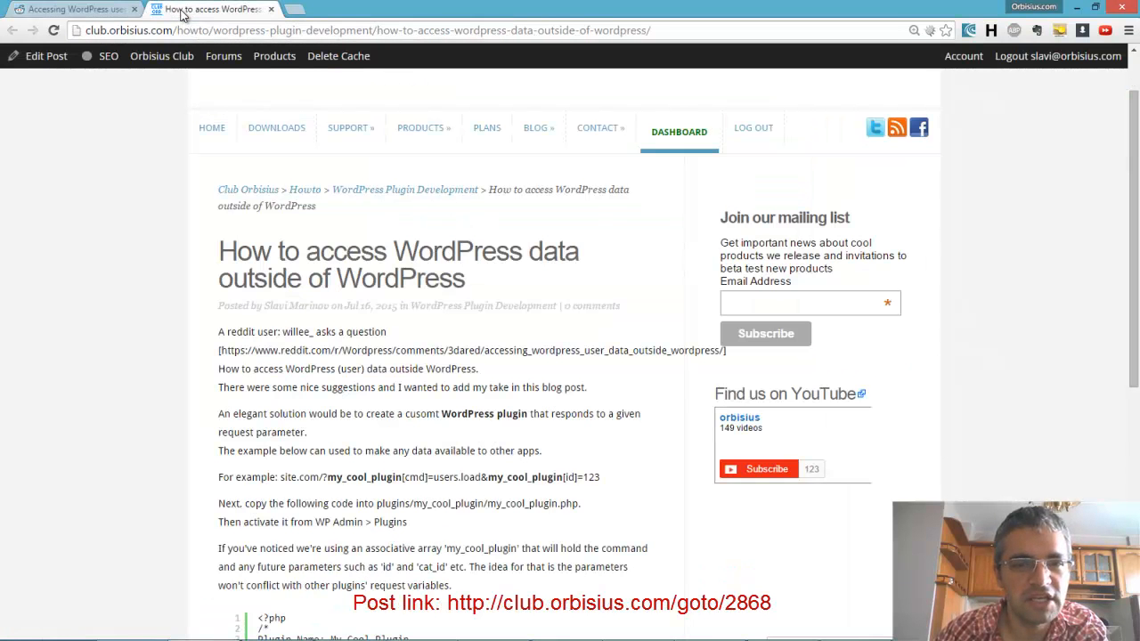
scroll(down, 3)
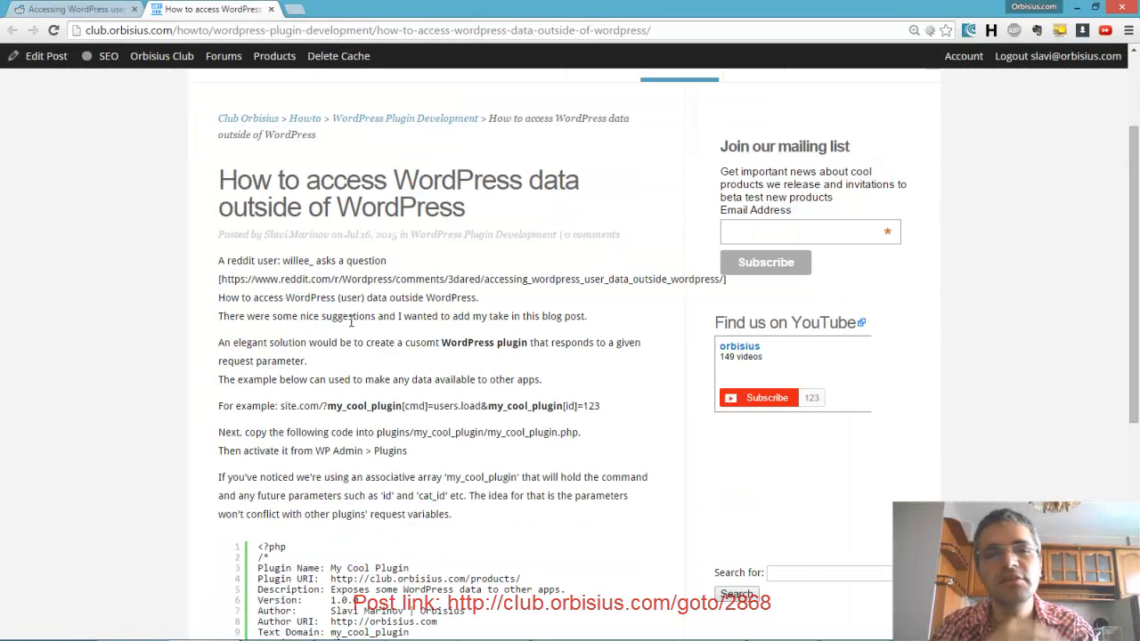
scroll(down, 3)
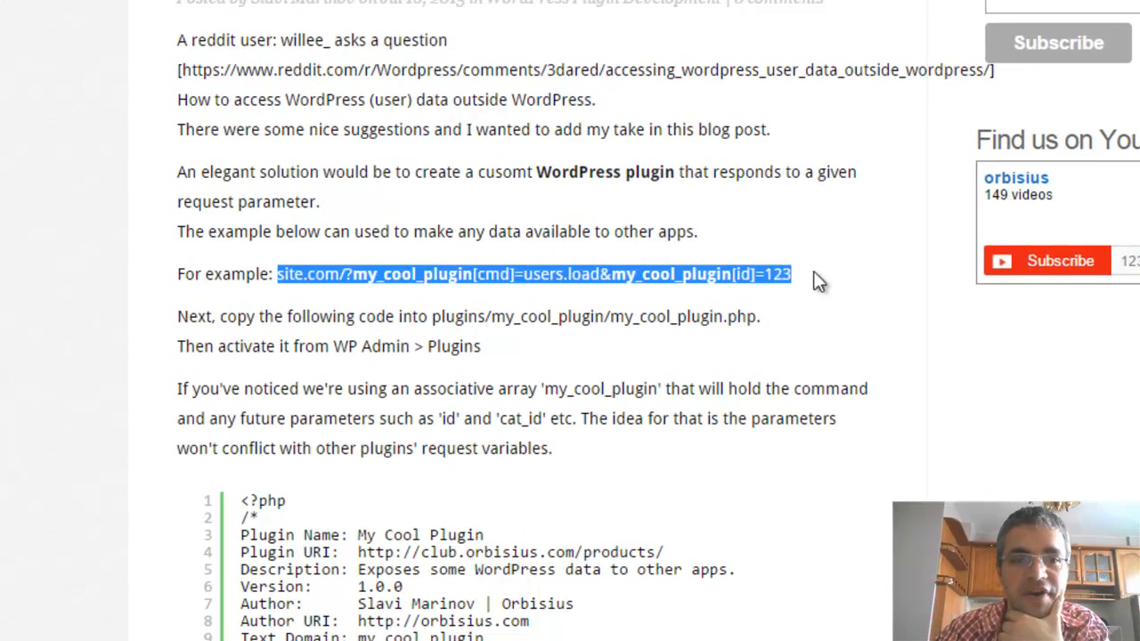
click(401, 273)
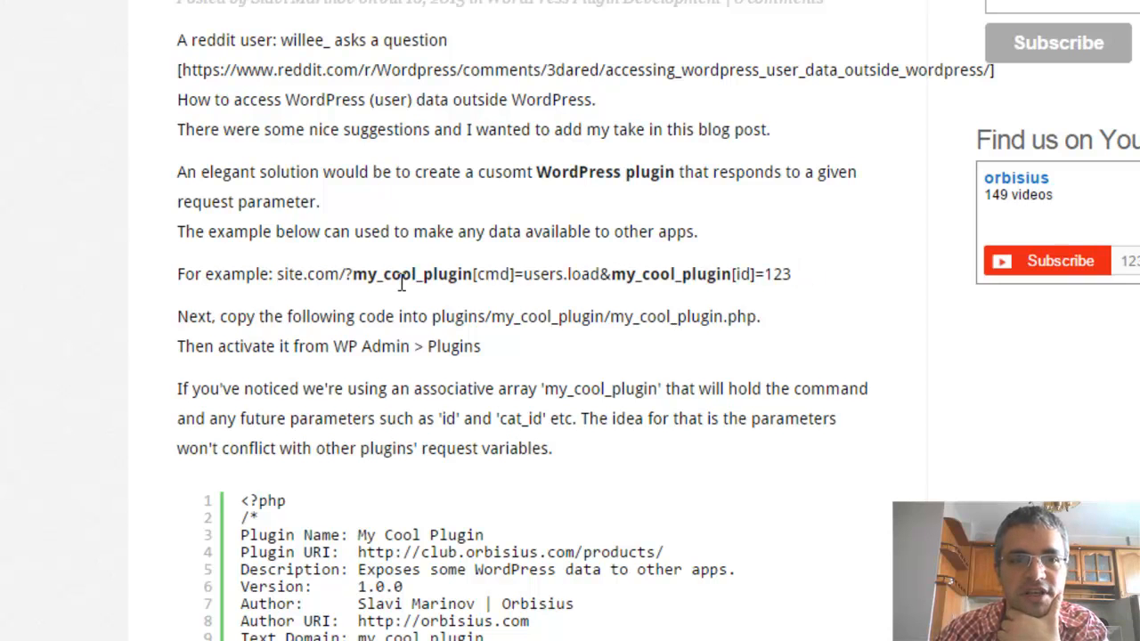
double_click(412, 273)
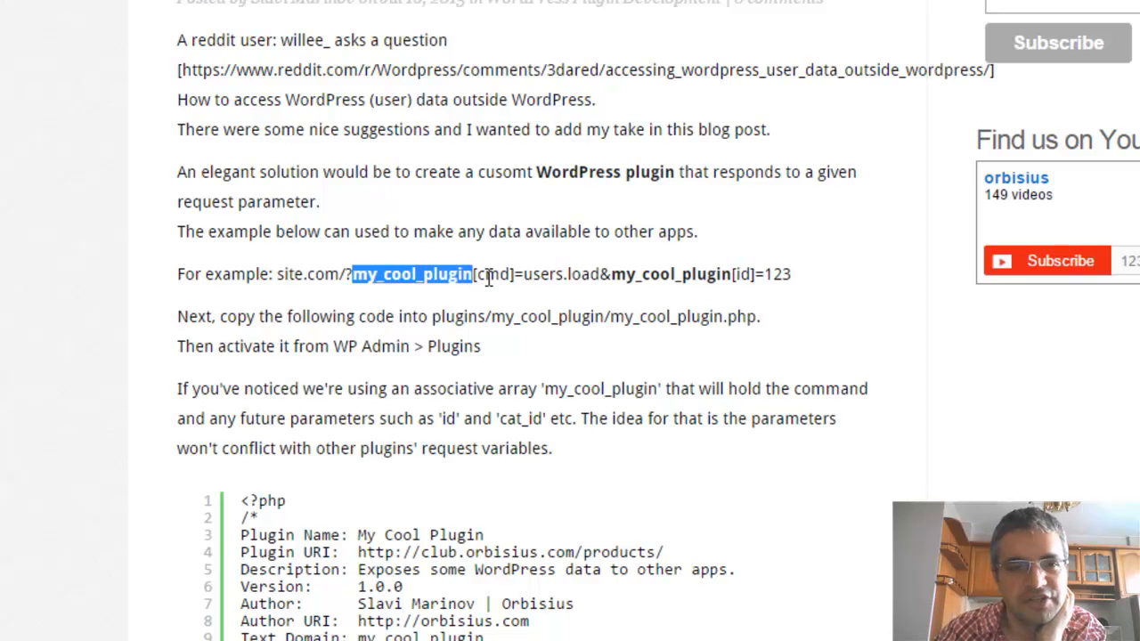
mouse_move(550, 267)
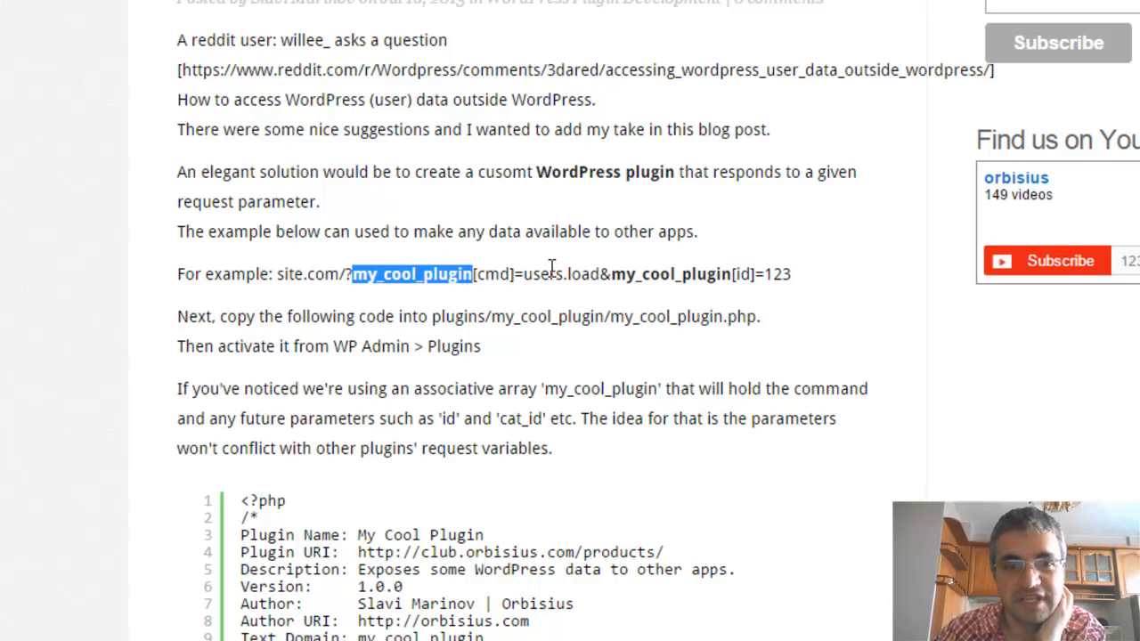
double_click(491, 274)
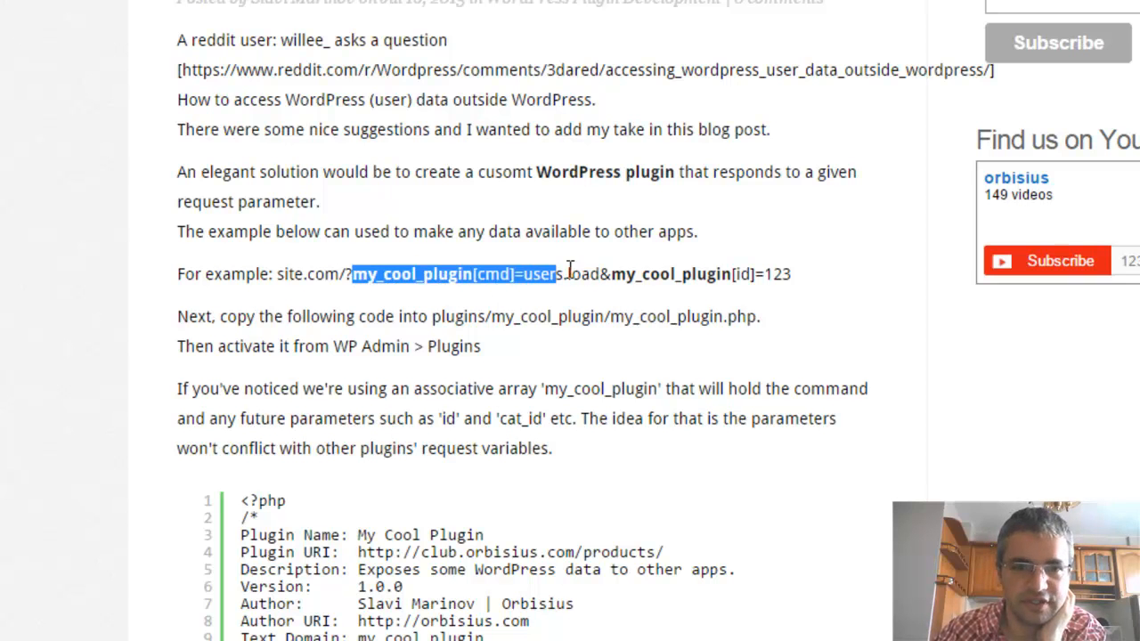
click(641, 273)
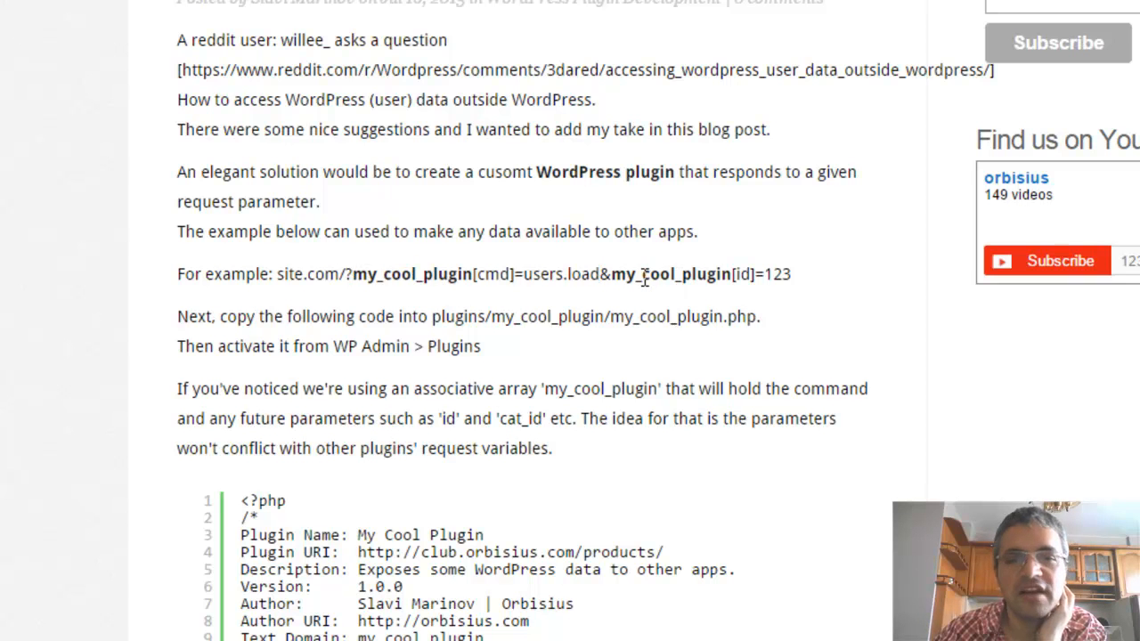
double_click(670, 273)
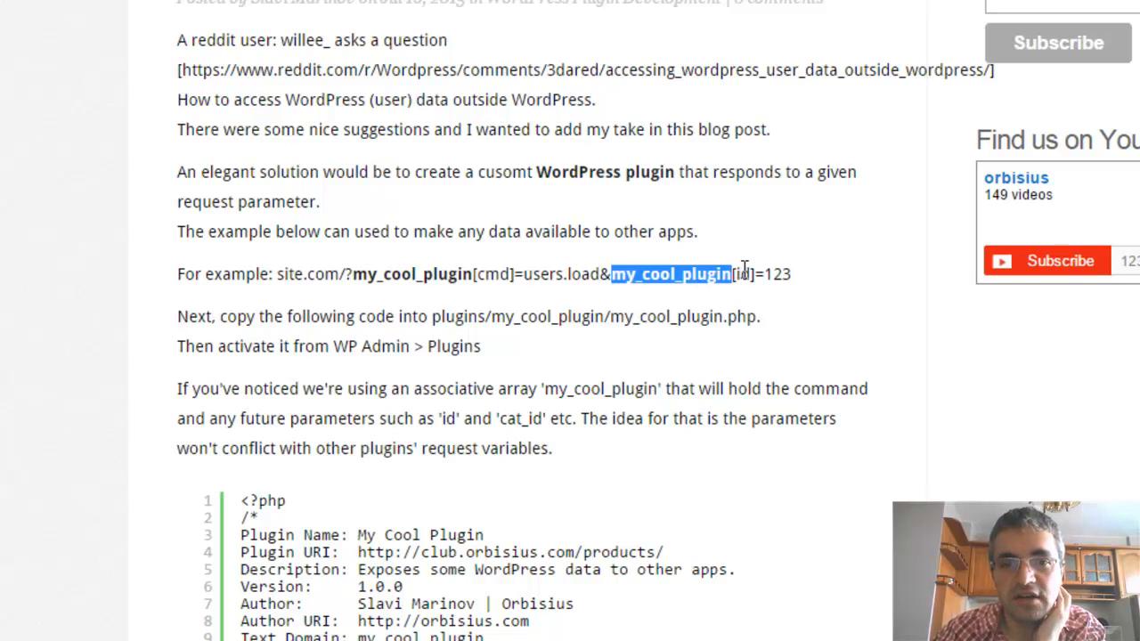
click(741, 273)
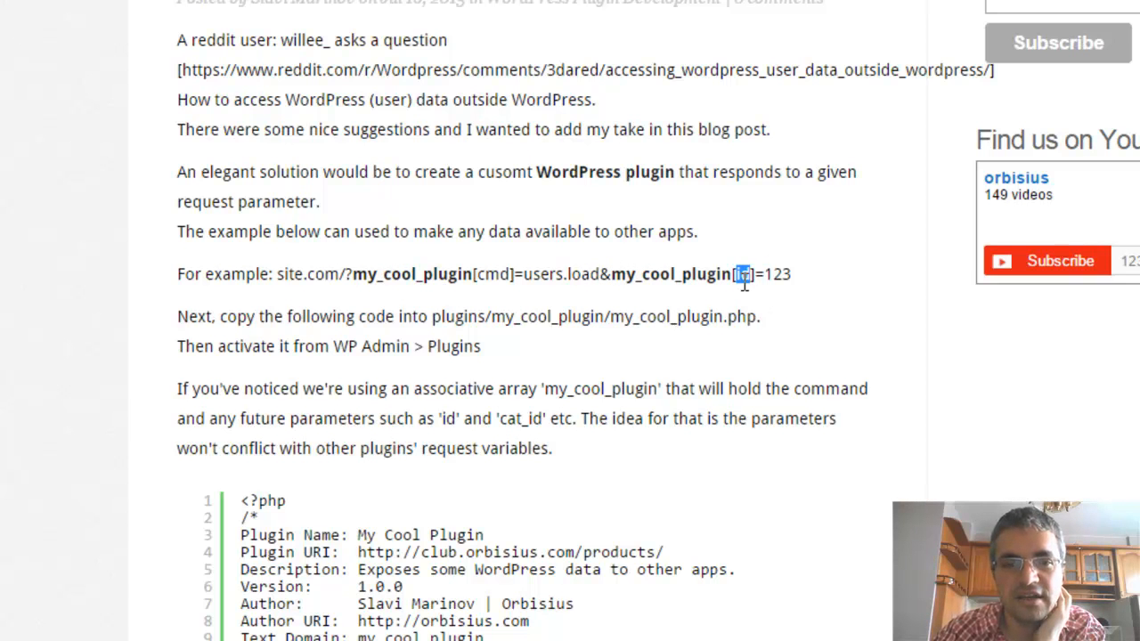
double_click(411, 273)
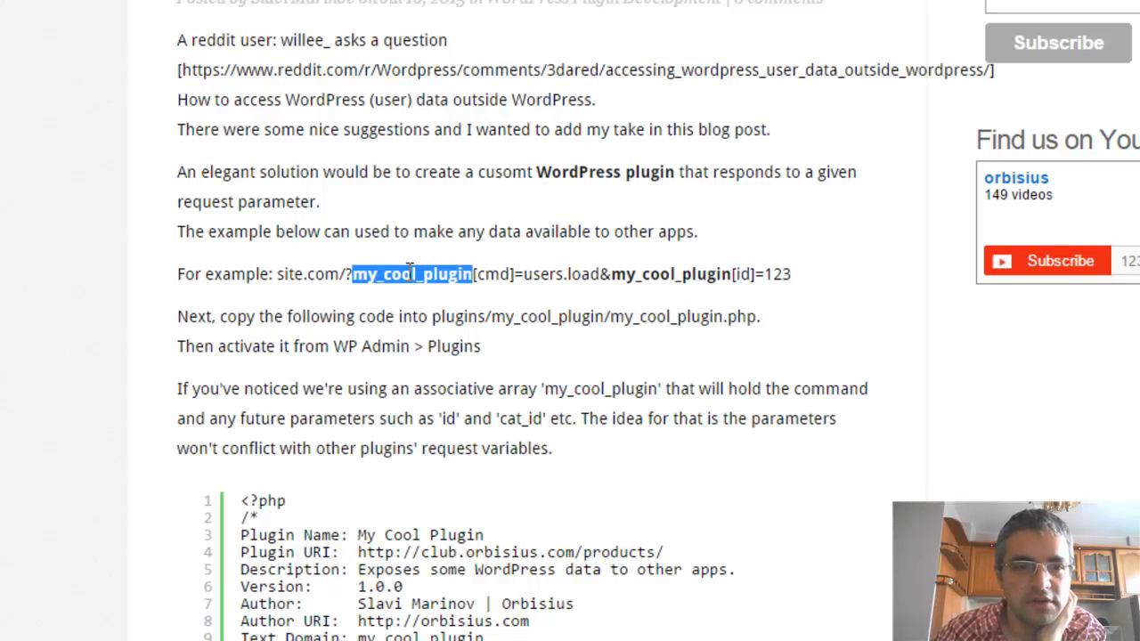
mouse_move(374, 307)
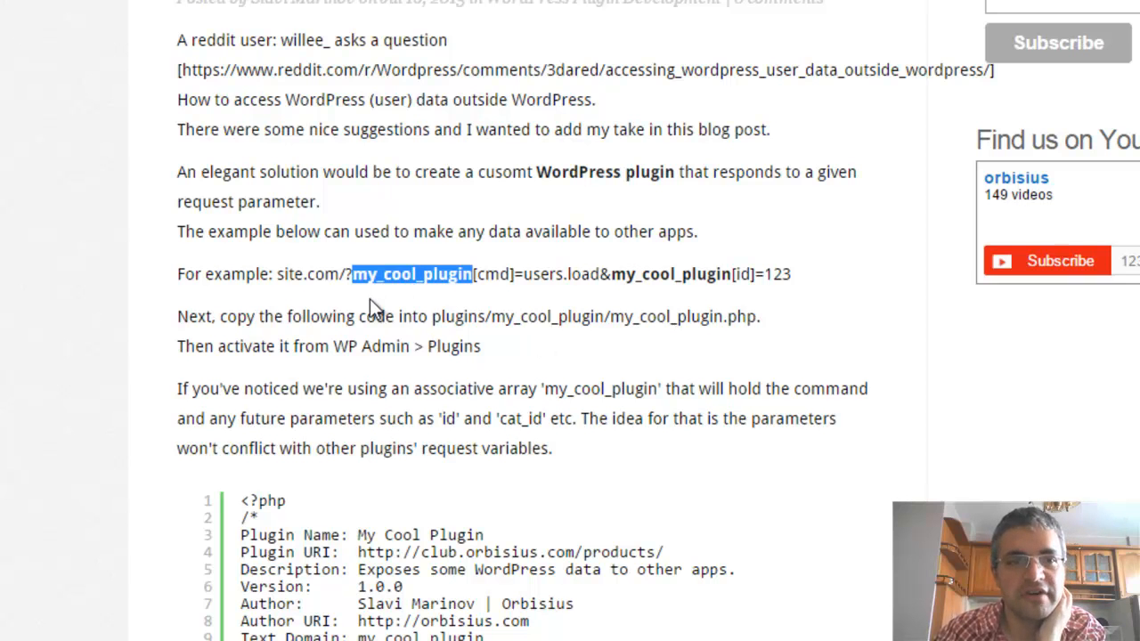
mouse_move(456, 267)
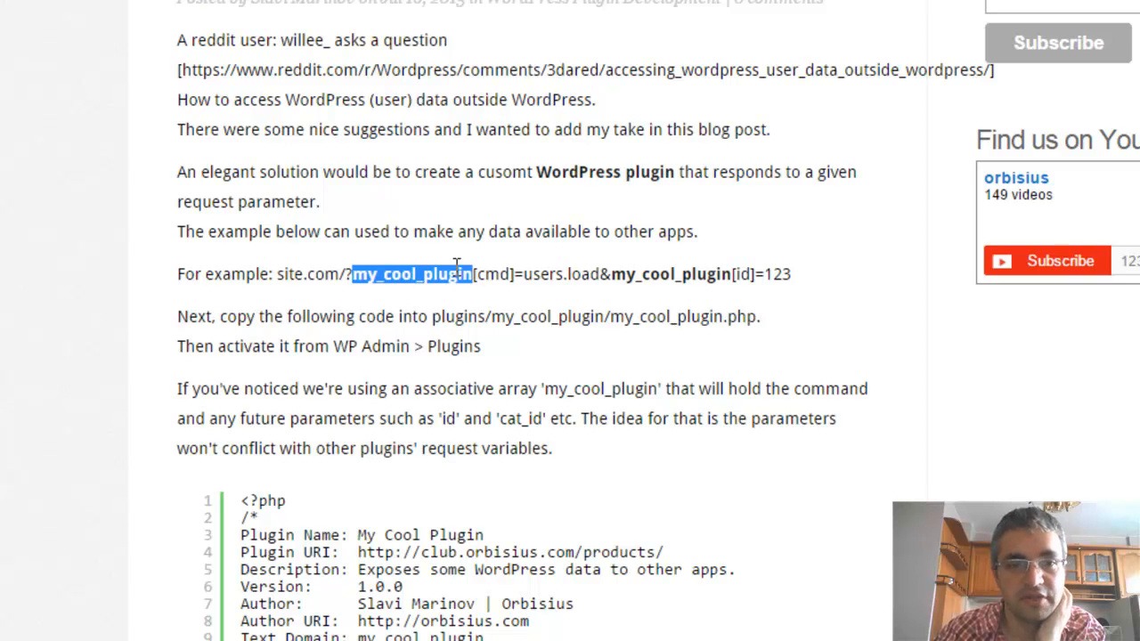
double_click(743, 273)
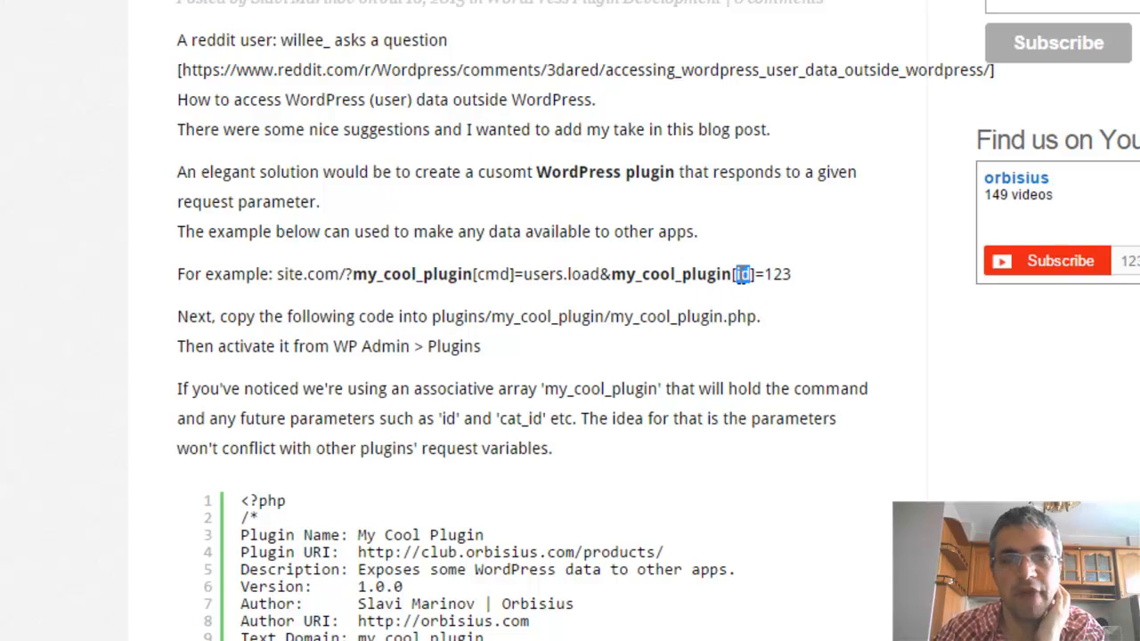
mouse_move(704, 303)
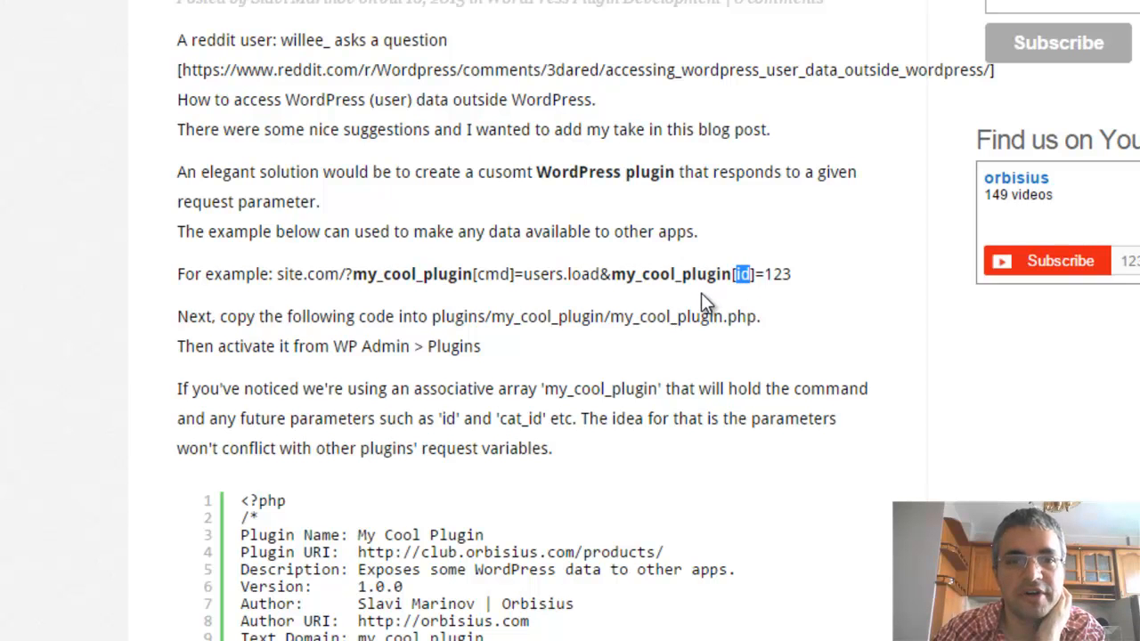
mouse_move(697, 301)
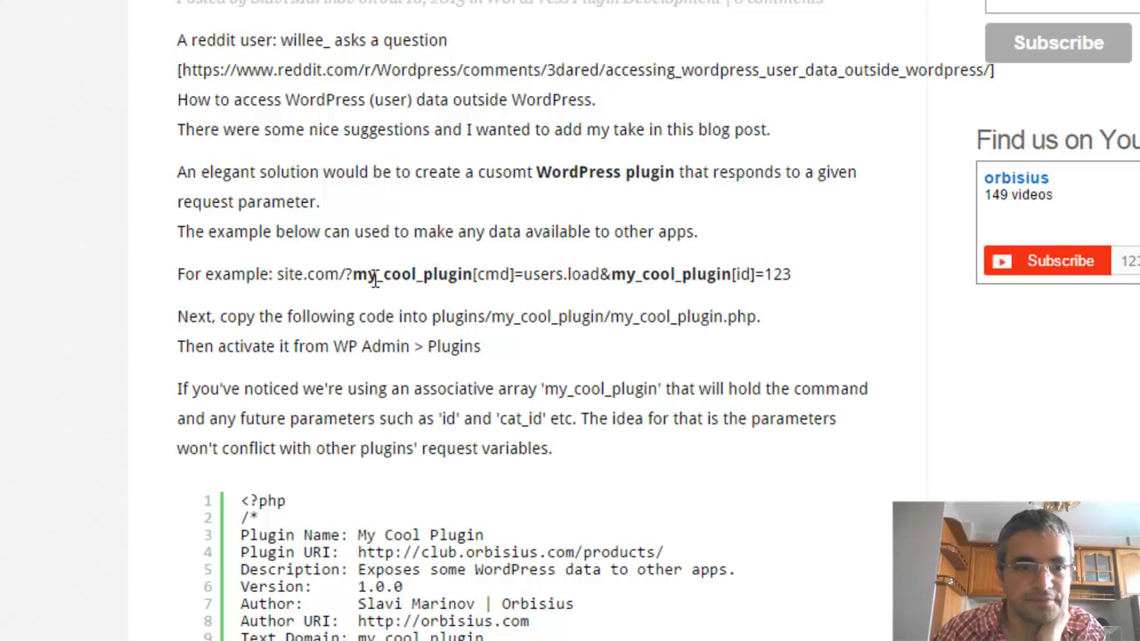
double_click(411, 274)
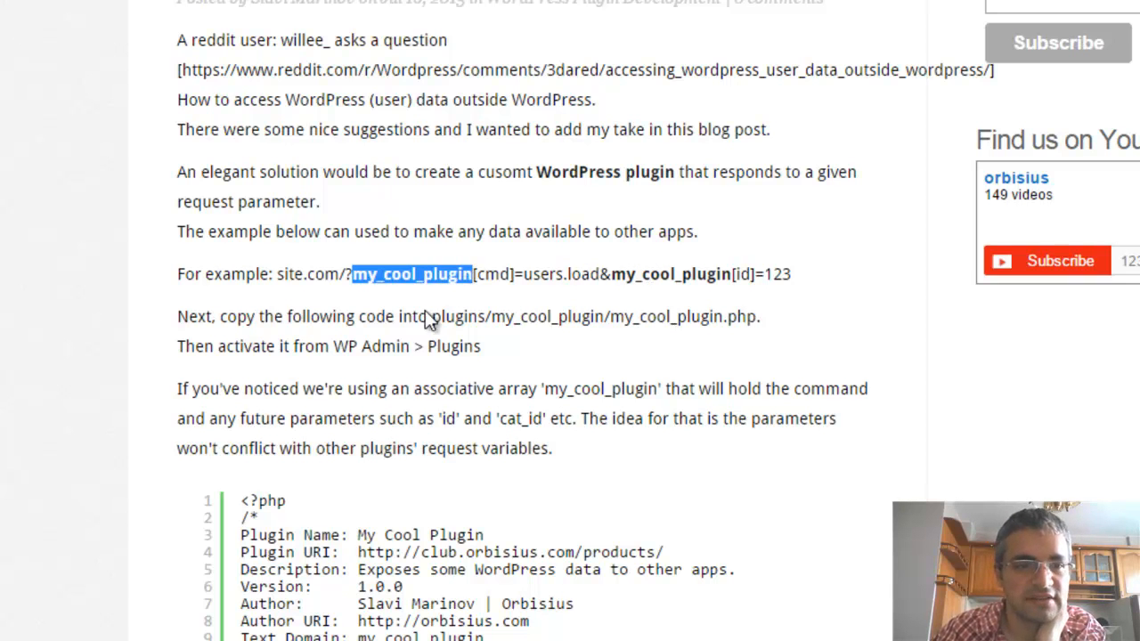
scroll(down, 3)
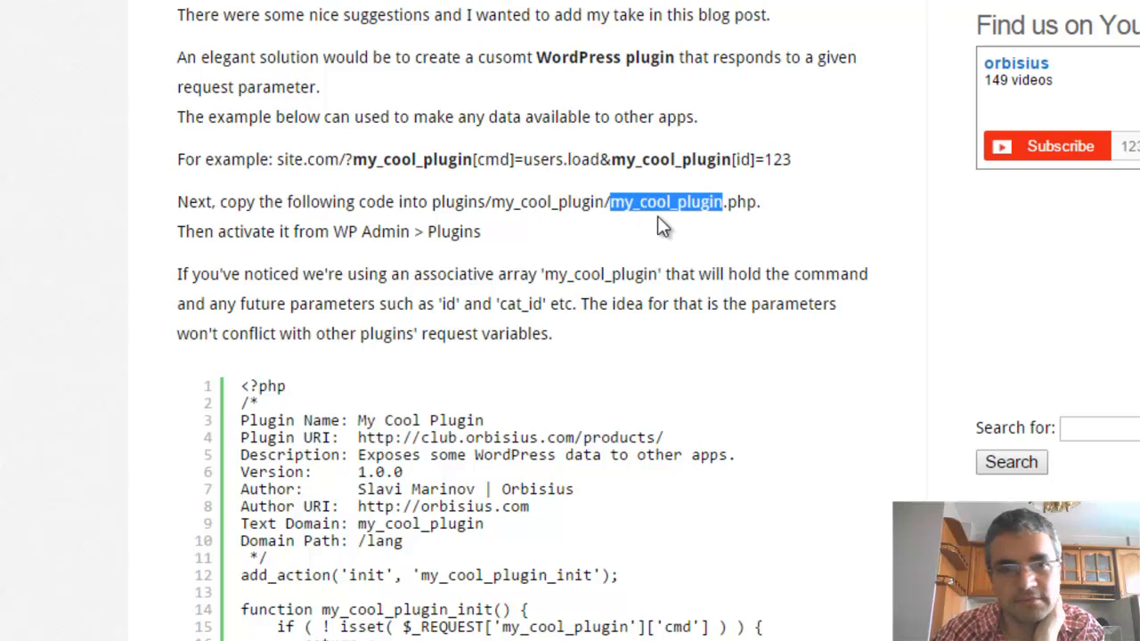
mouse_move(378, 258)
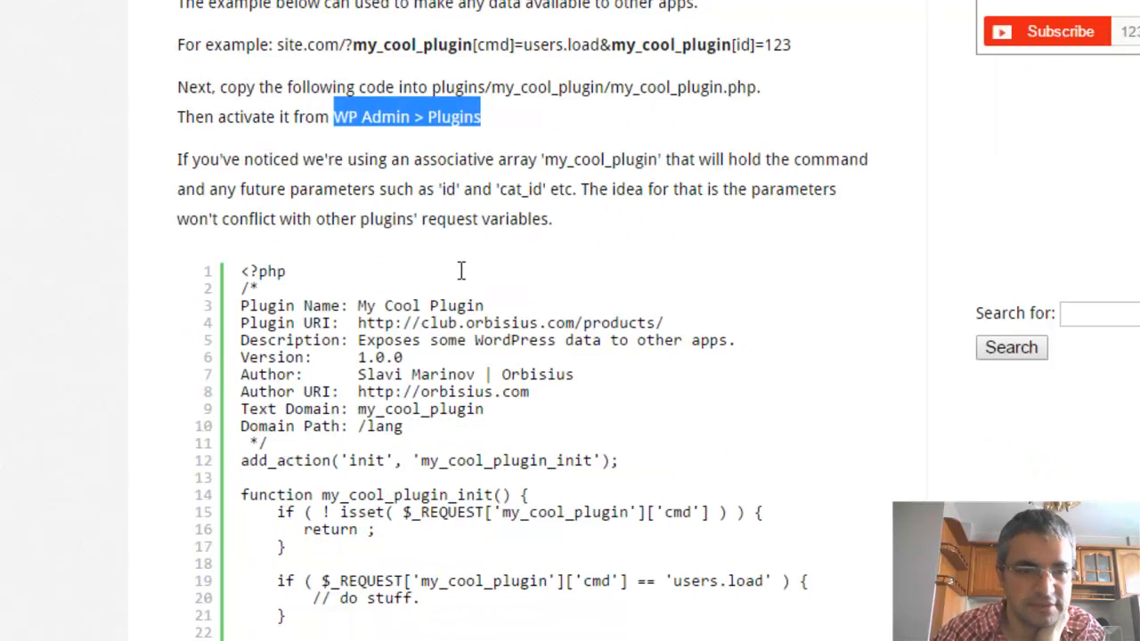
scroll(down, 3)
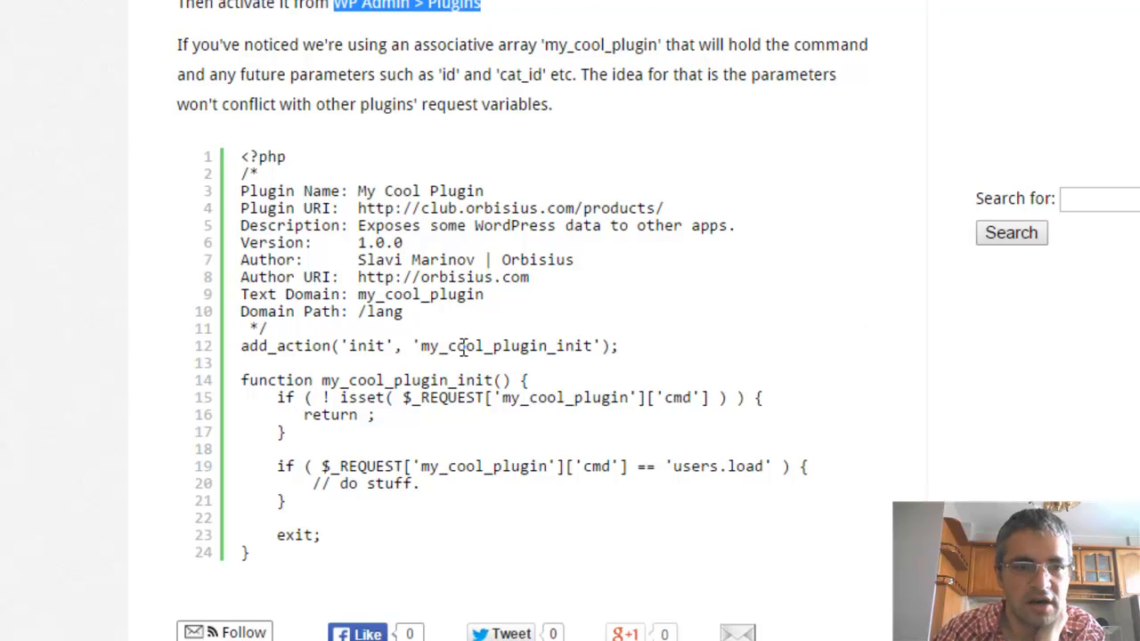
mouse_move(400, 409)
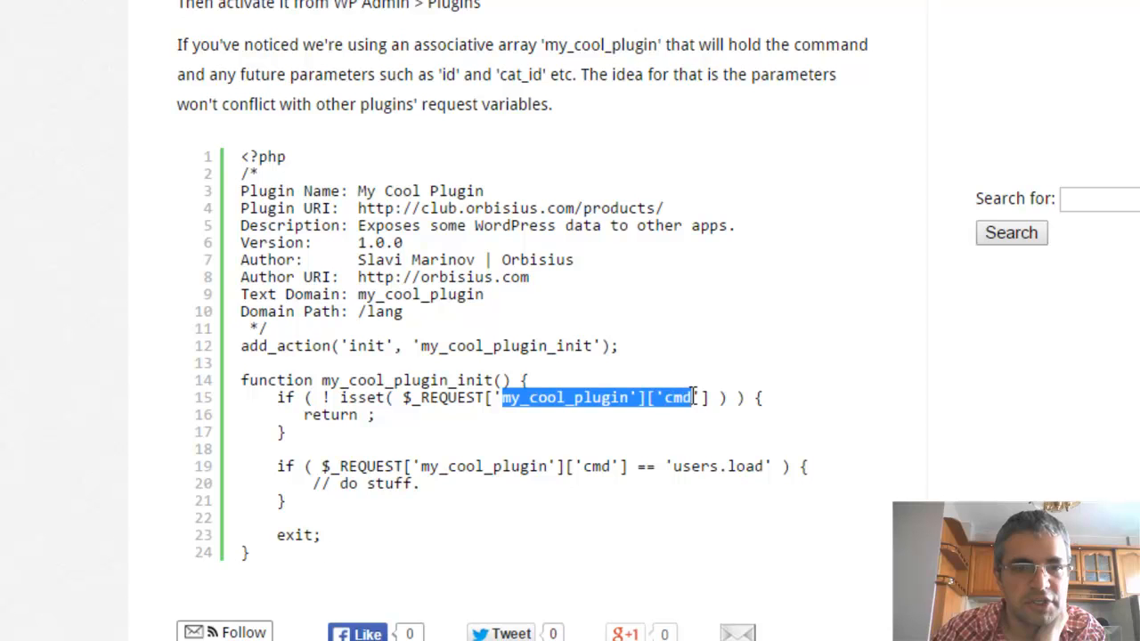
click(701, 397)
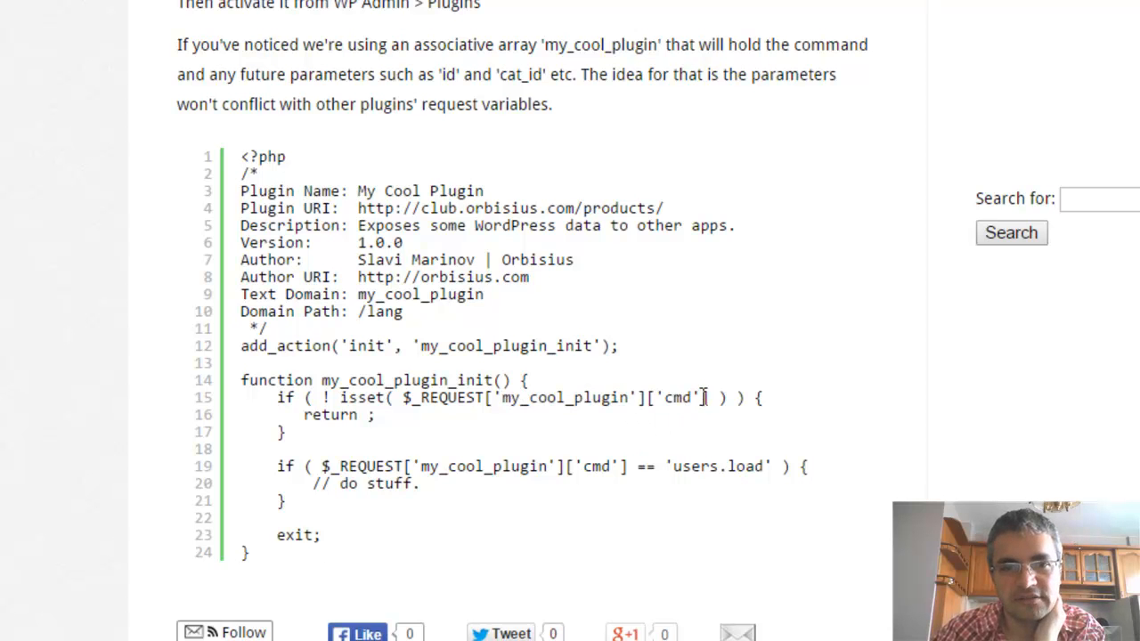
scroll(down, 3)
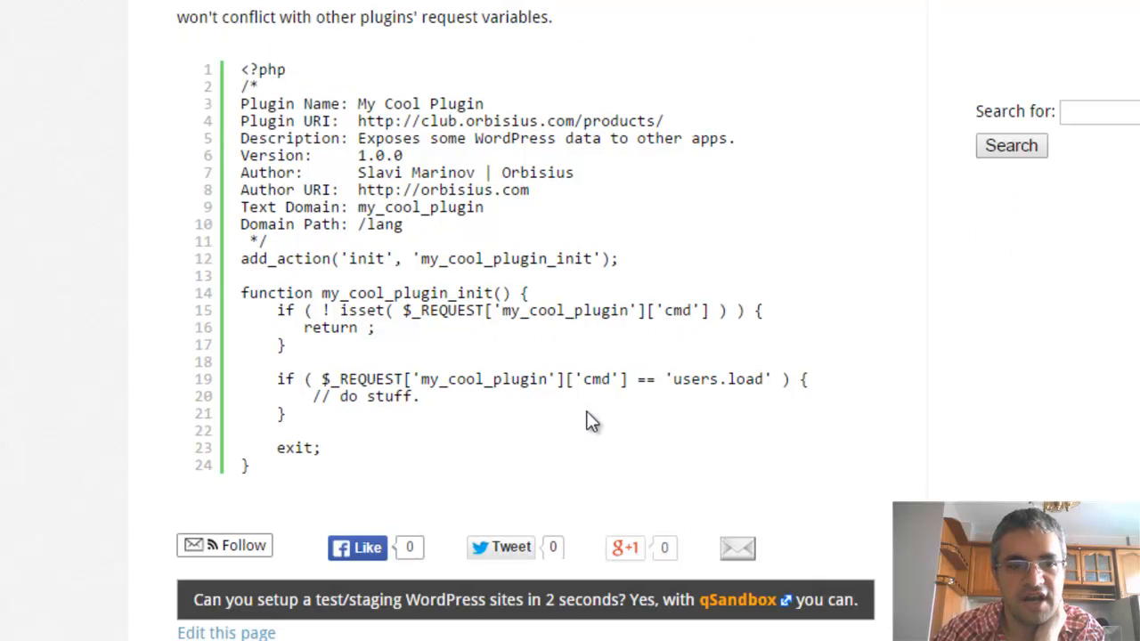
double_click(329, 328)
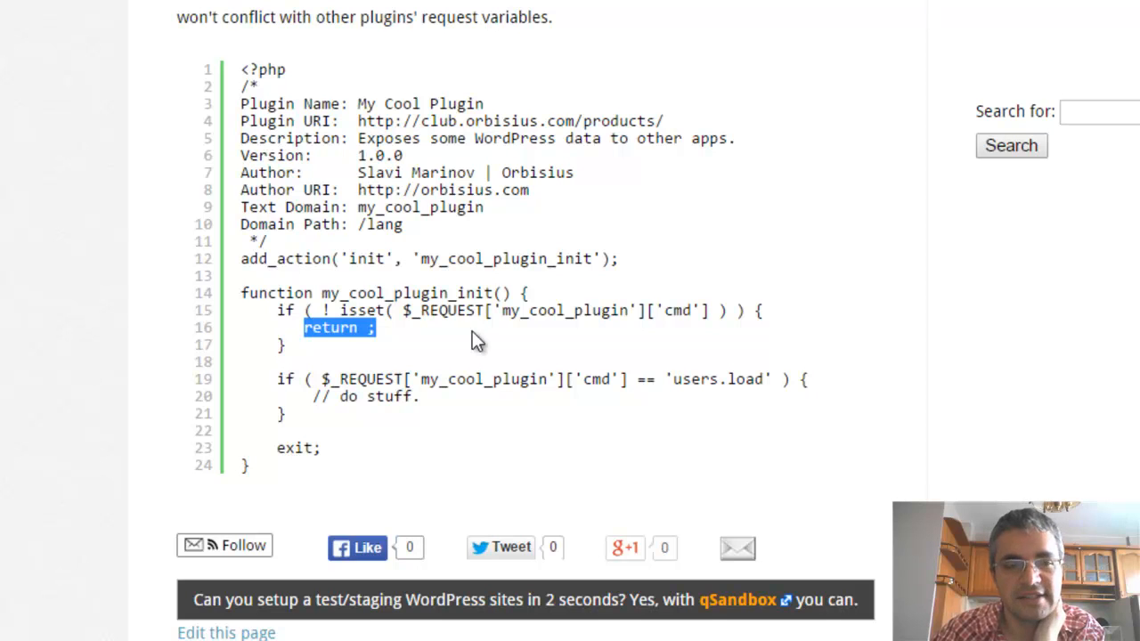
click(339, 327)
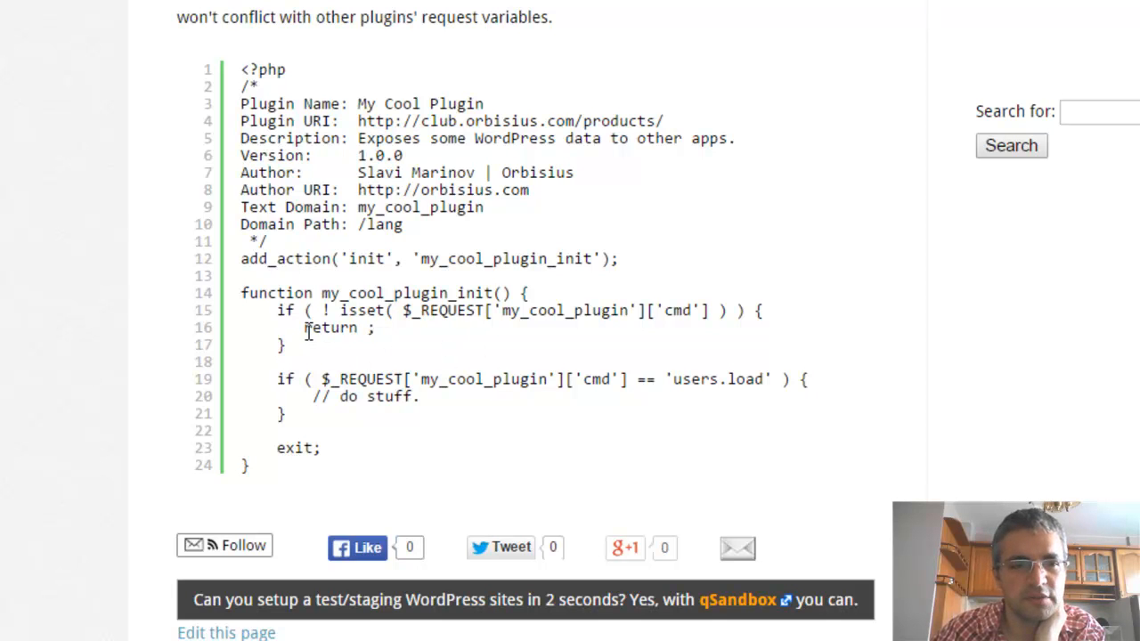
double_click(330, 328)
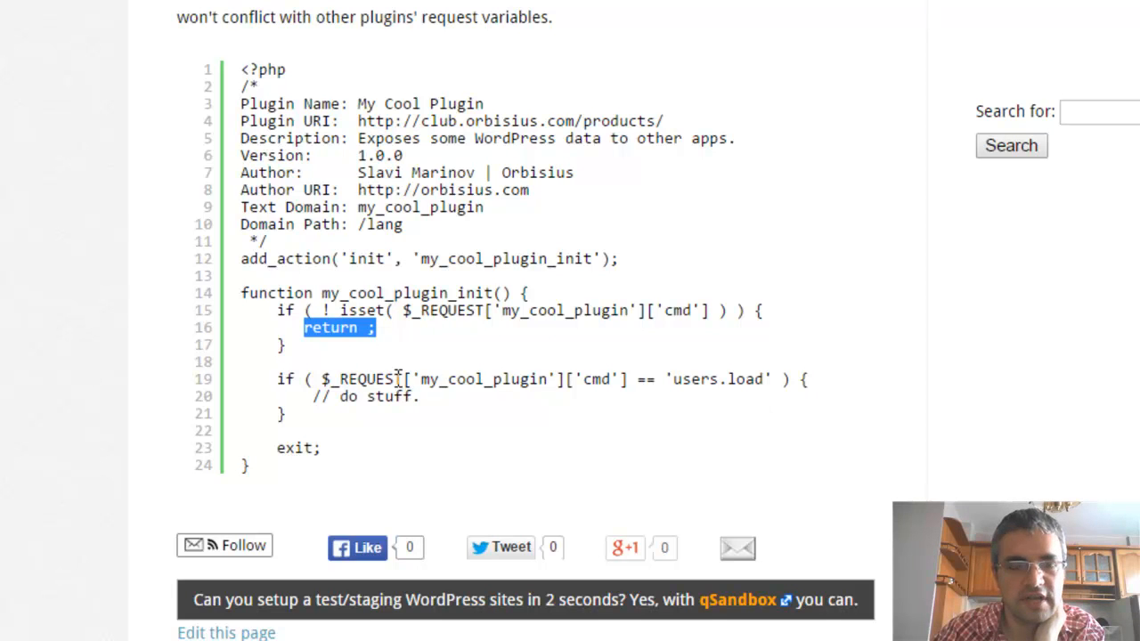
click(472, 378)
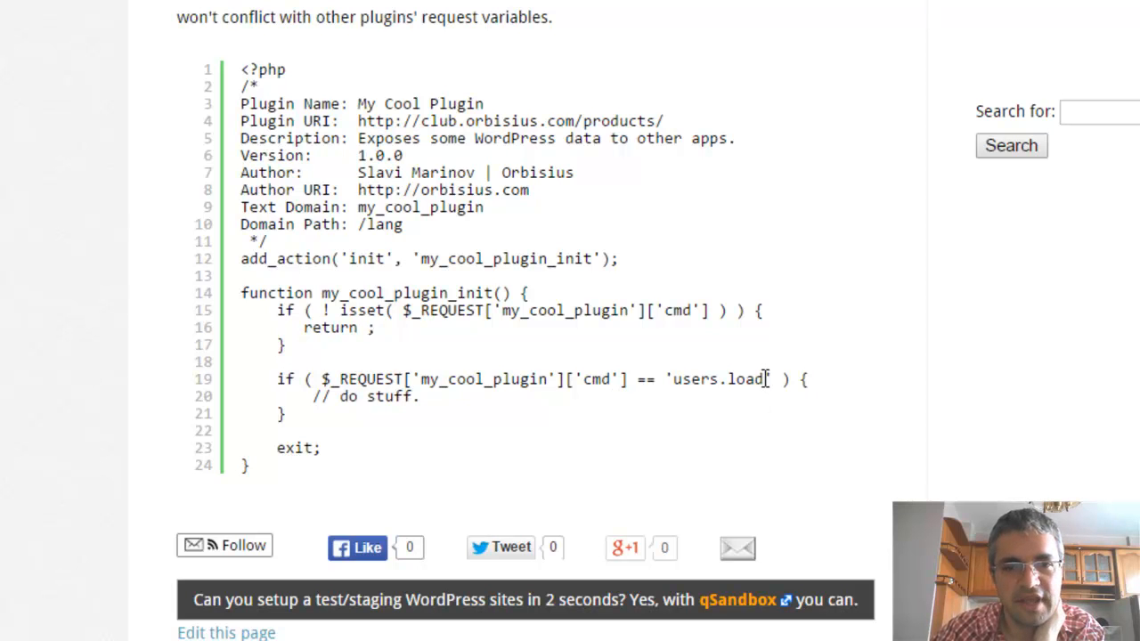
double_click(717, 378)
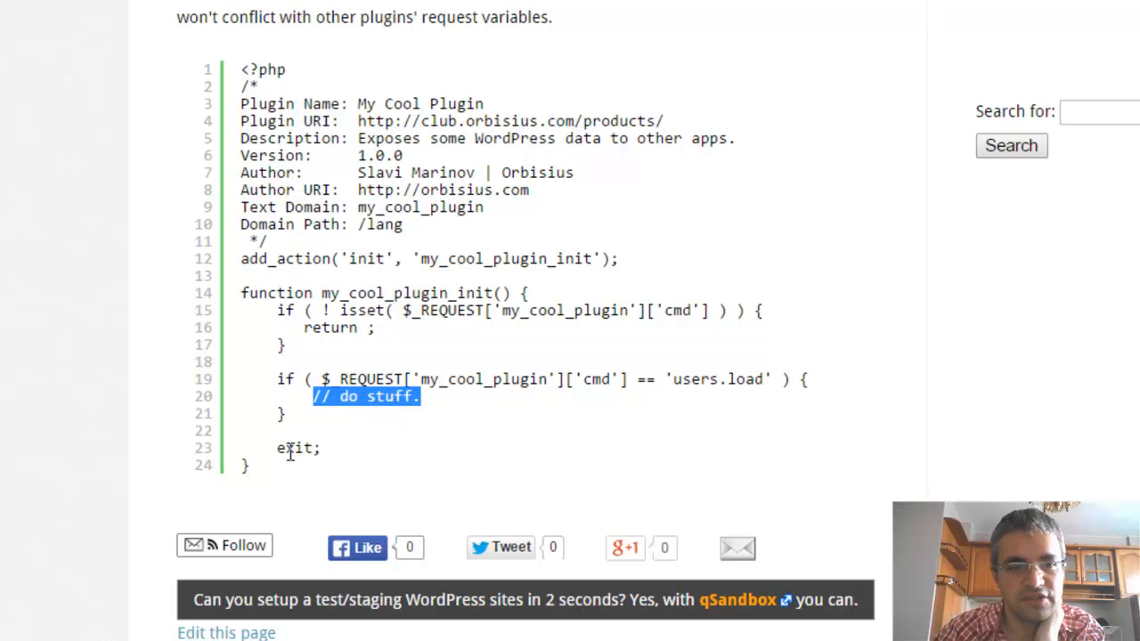
double_click(298, 447)
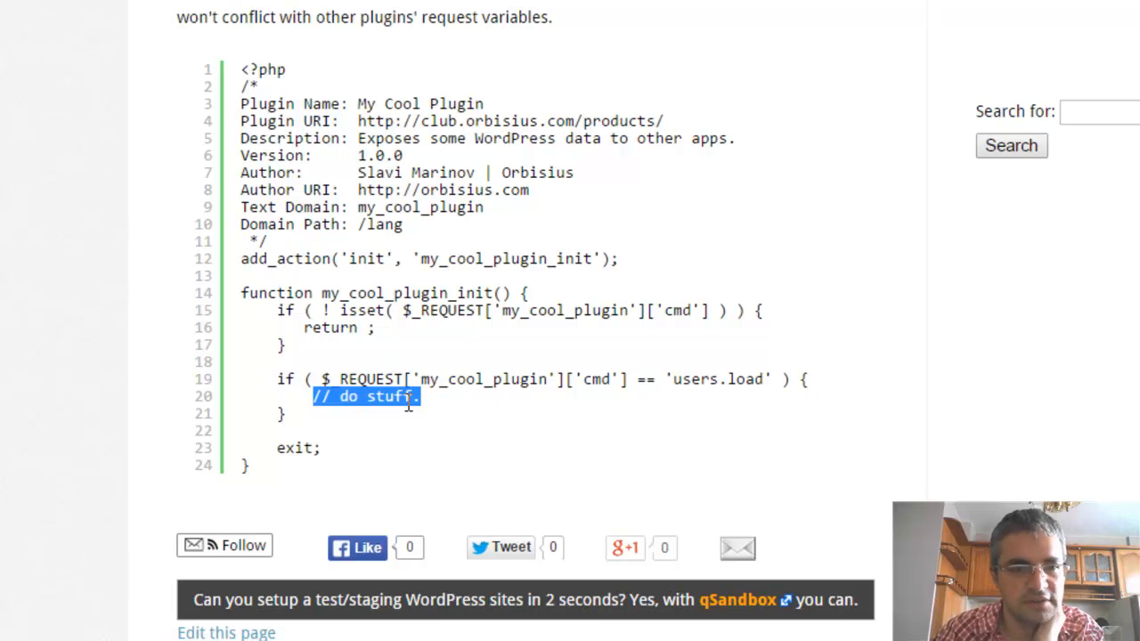
scroll(up, 3)
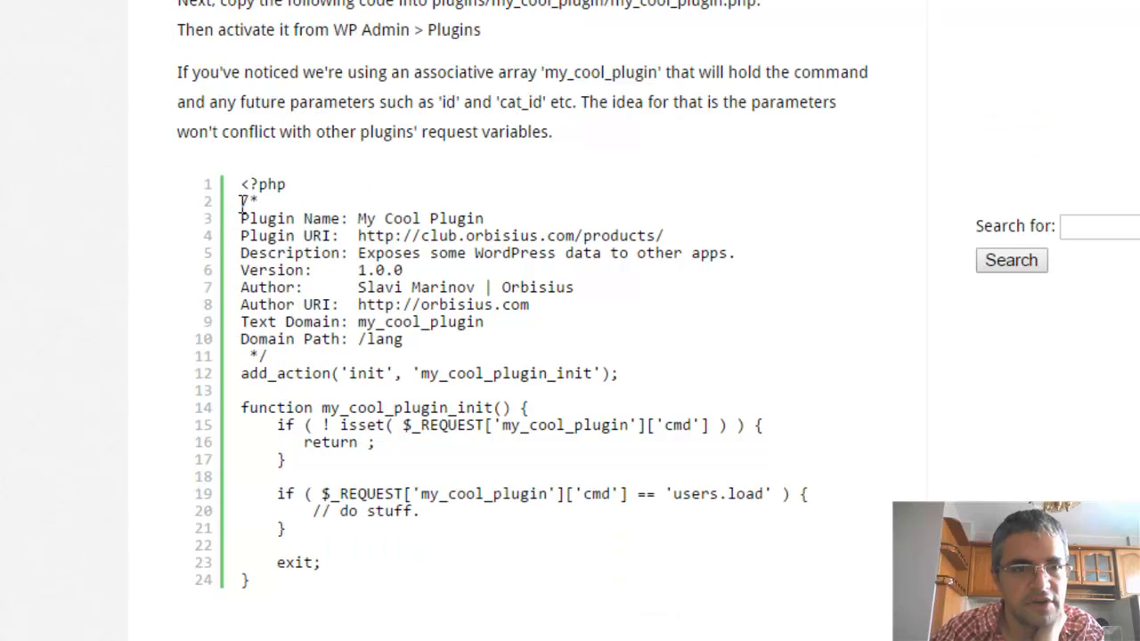
mouse_move(523, 363)
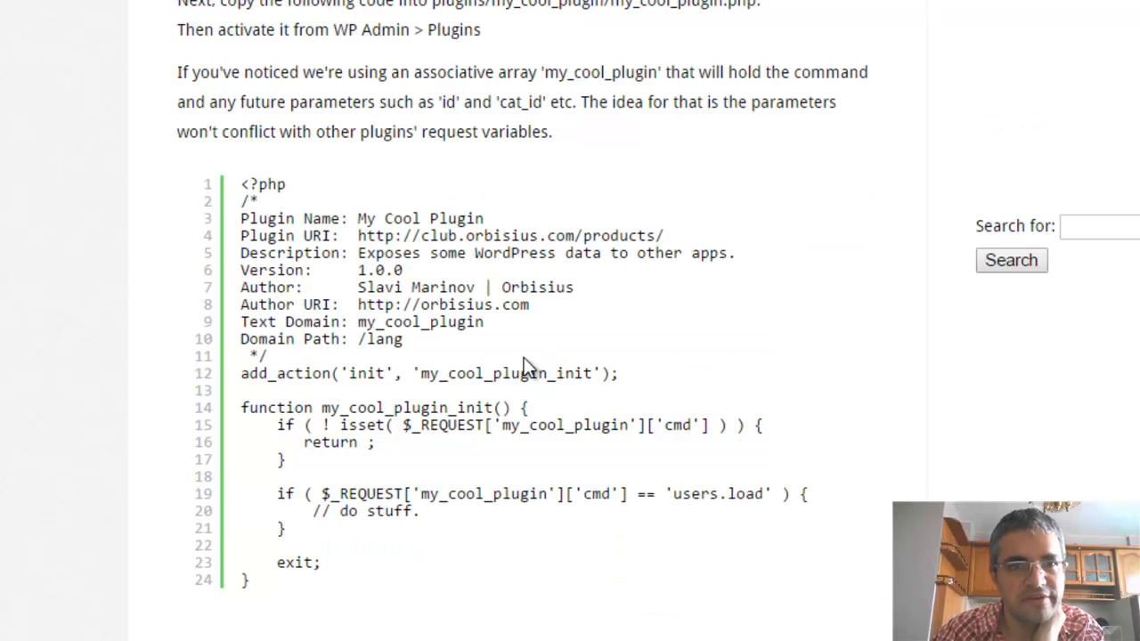
scroll(up, 3)
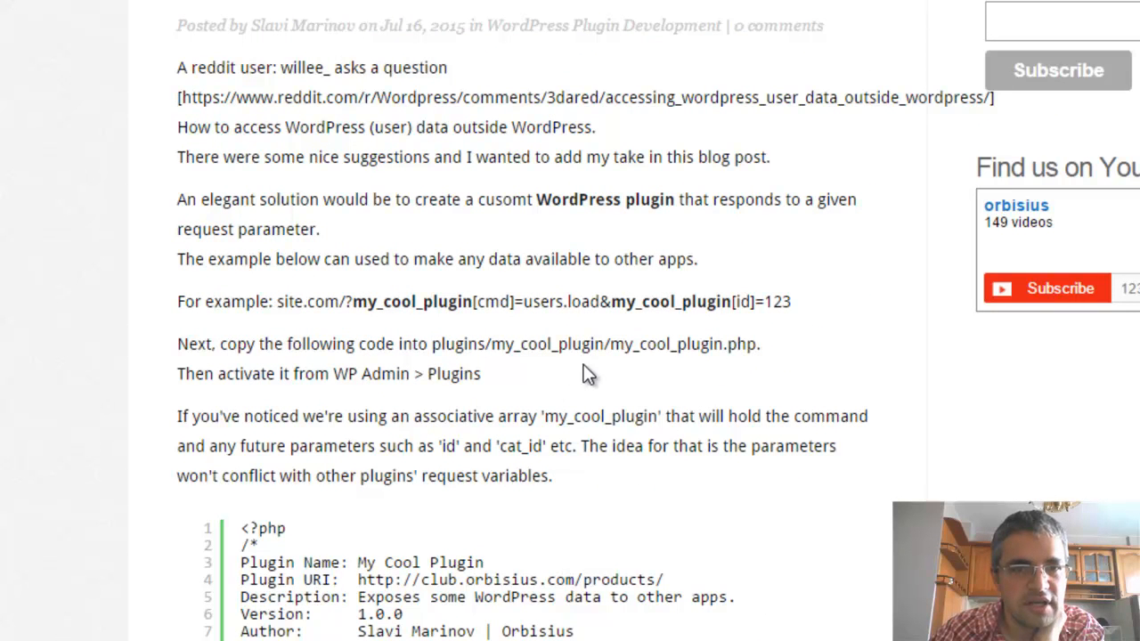
mouse_move(579, 414)
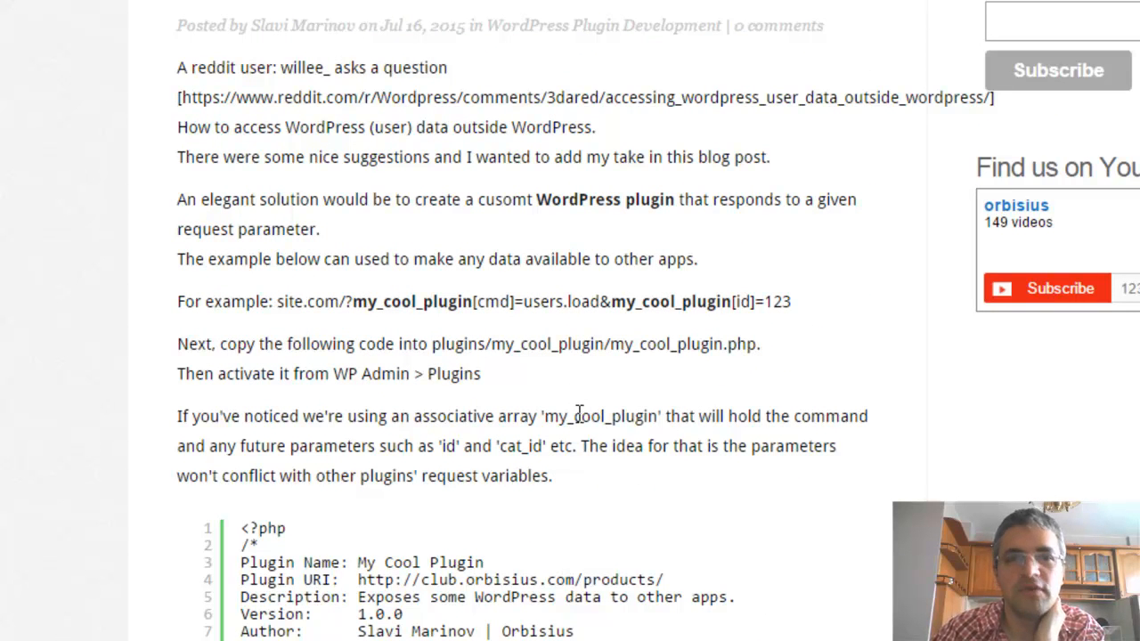
scroll(down, 3)
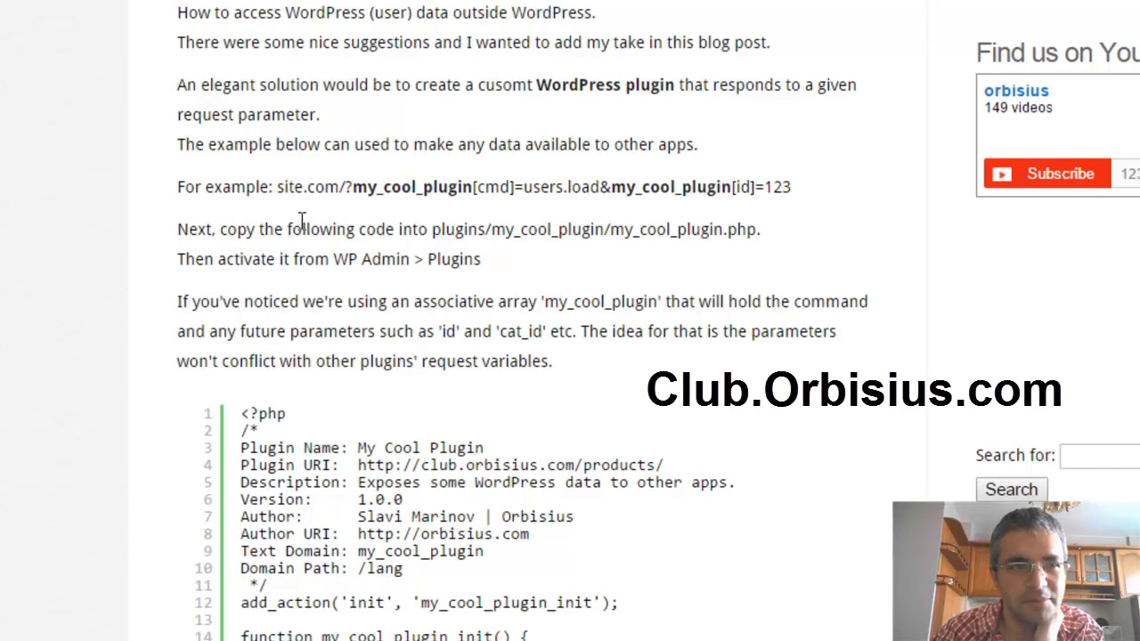
scroll(down, 3)
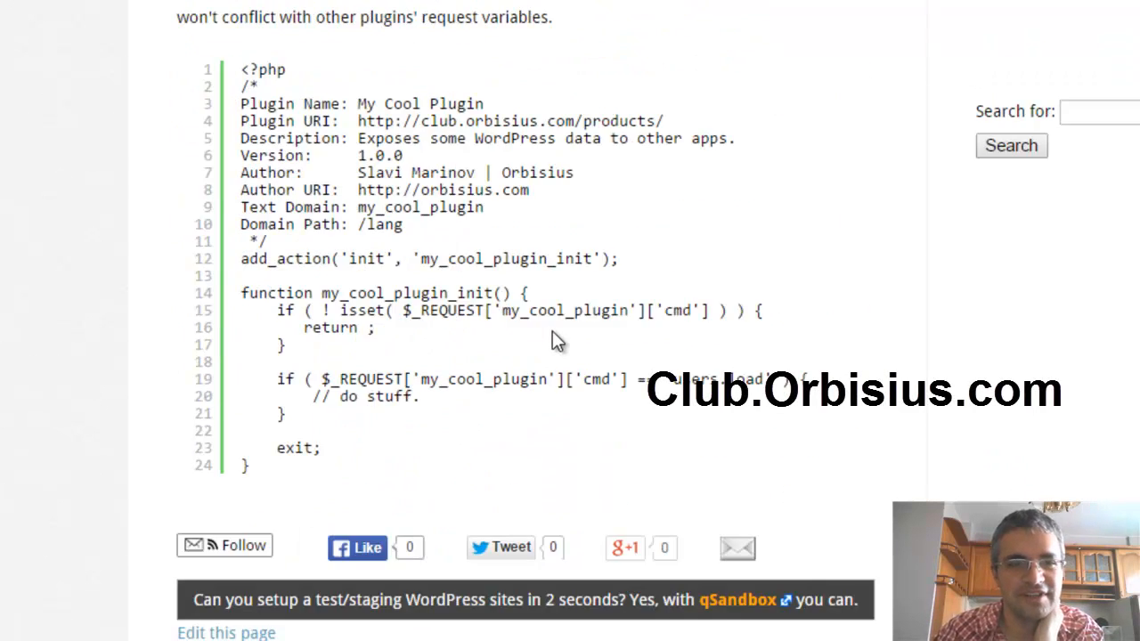